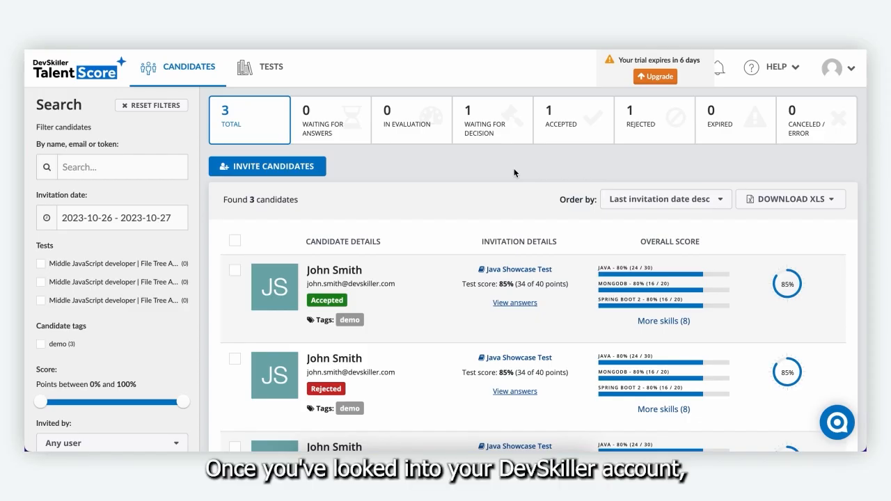
{"action": "mouse_move", "coordinate": [475, 267]}
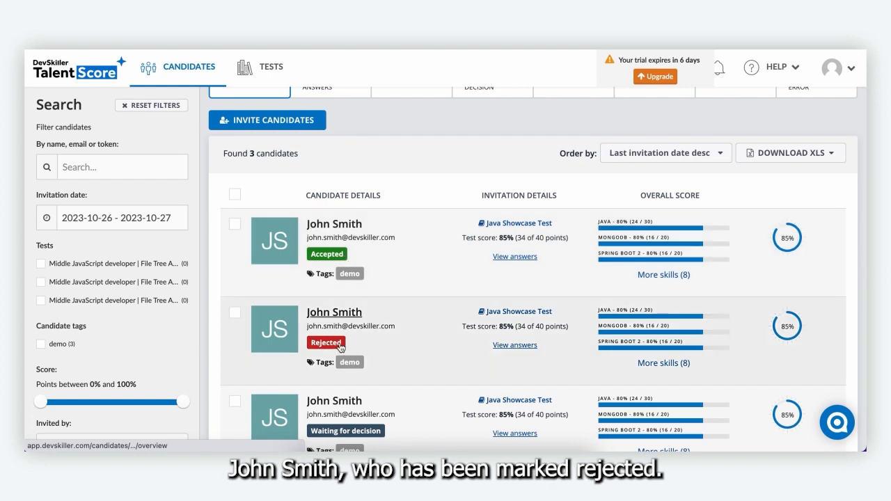
{"action": "scroll", "scroll_direction": "down", "scroll_amount": 3}
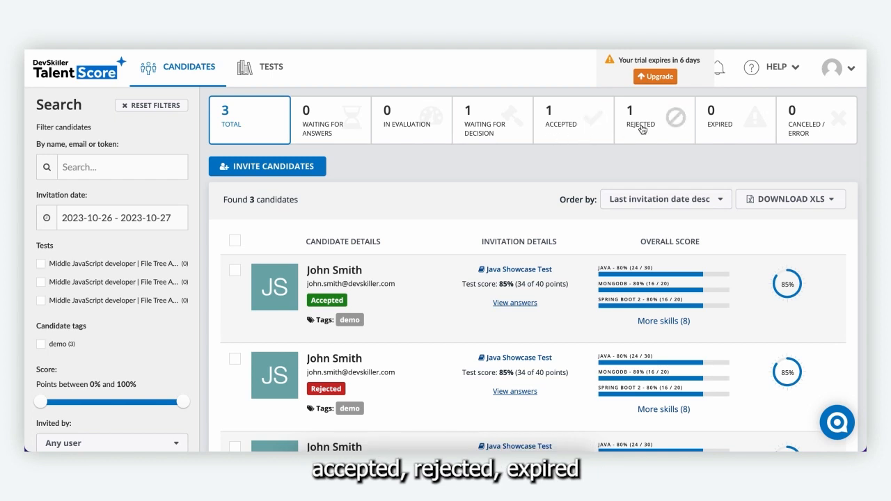
{"action": "mouse_move", "coordinate": [721, 125]}
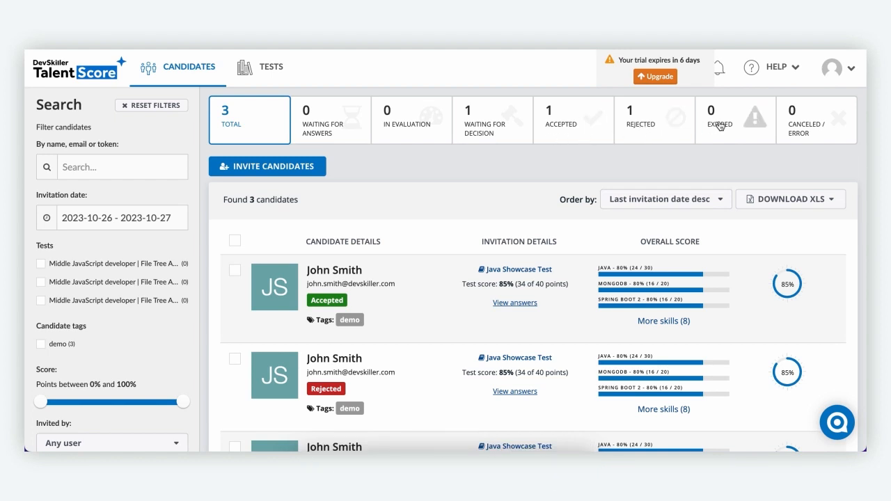
{"action": "mouse_move", "coordinate": [679, 158]}
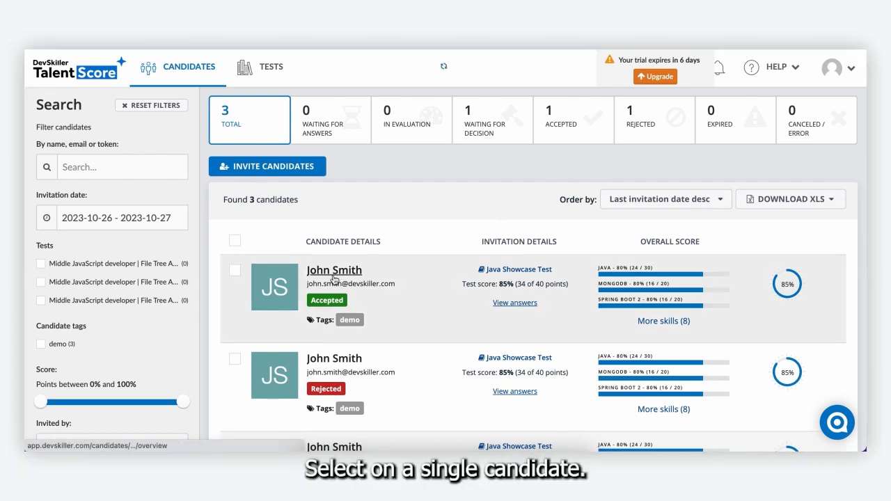
{"action": "left_click", "coordinate": [334, 270]}
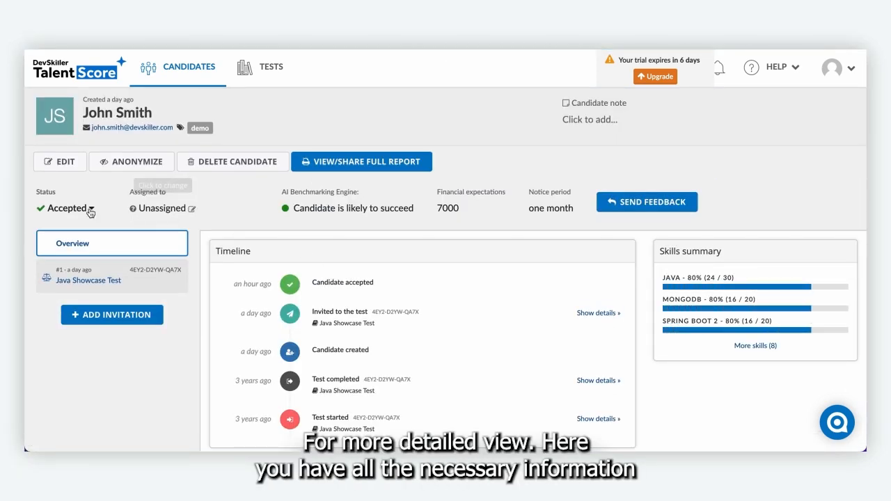
{"action": "scroll", "scroll_direction": "down", "scroll_amount": 3}
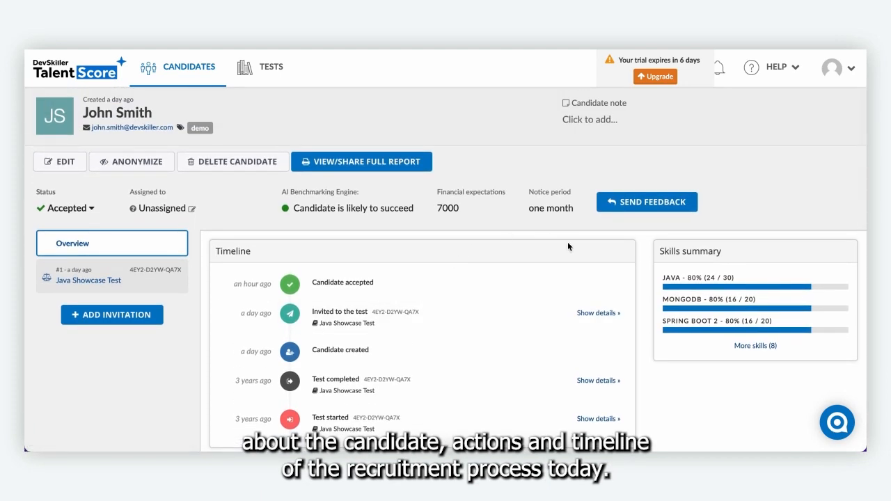
{"action": "scroll", "scroll_direction": "down", "scroll_amount": 3}
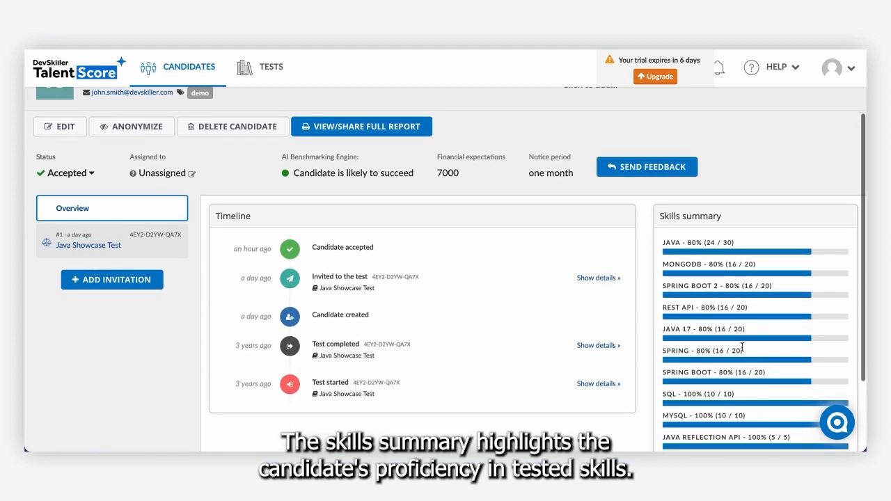
{"action": "scroll", "scroll_direction": "down", "scroll_amount": 3}
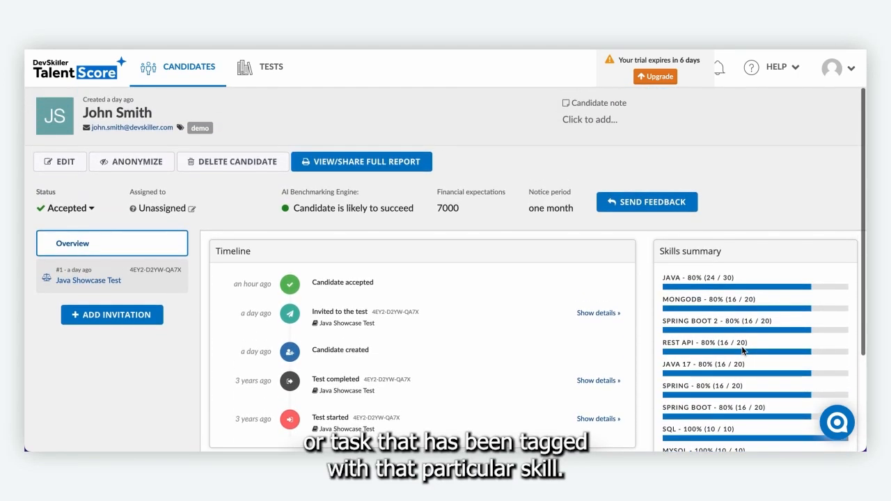
{"action": "mouse_move", "coordinate": [454, 238]}
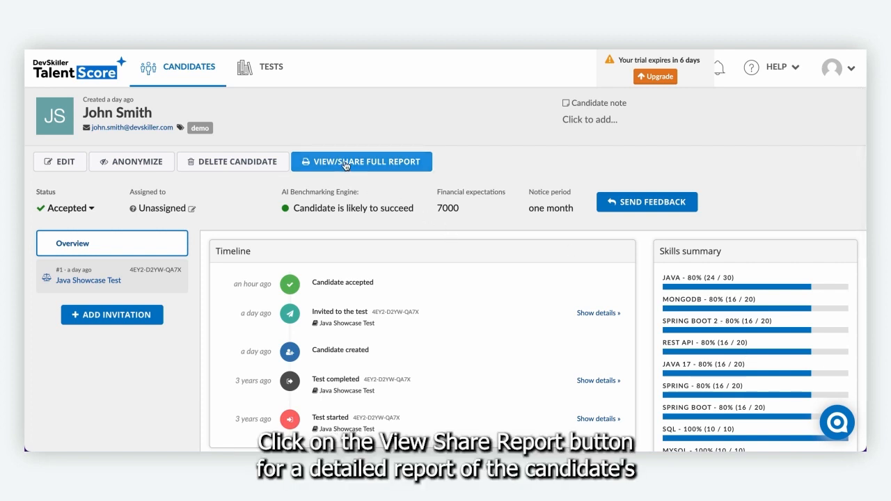
- Open John Smith's full report and switch off the programming code changes setting
{"action": "left_click", "coordinate": [361, 161]}
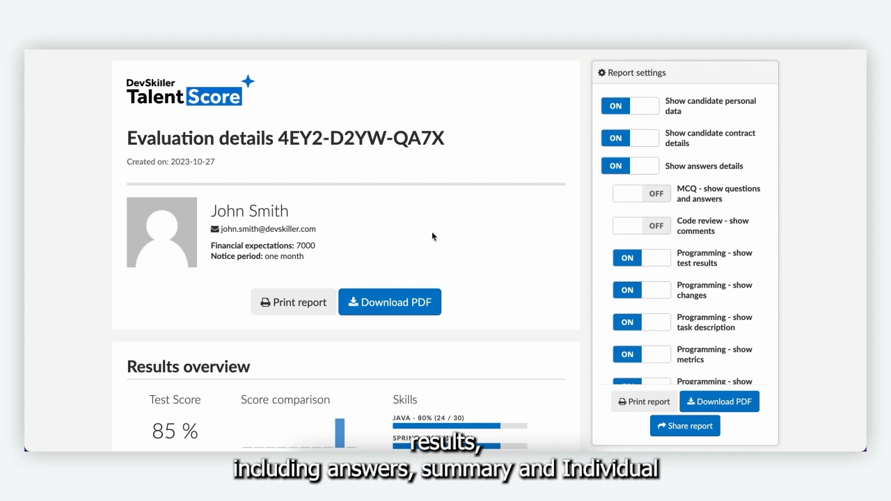
{"action": "scroll", "scroll_direction": "down", "scroll_amount": 3}
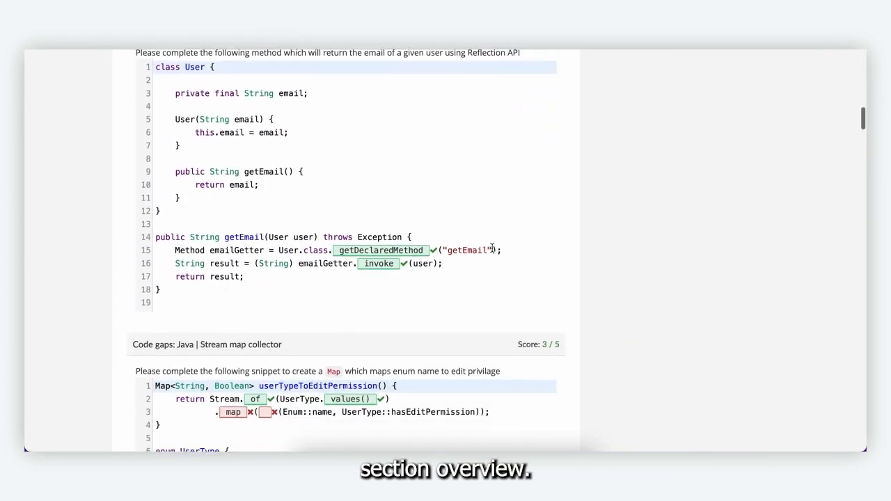
{"action": "scroll", "scroll_direction": "down", "scroll_amount": 3}
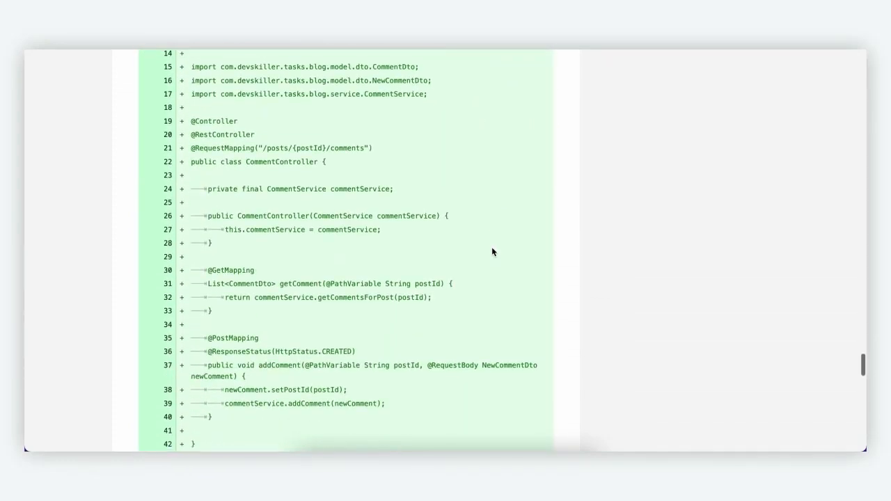
{"action": "scroll", "scroll_direction": "down", "scroll_amount": 3}
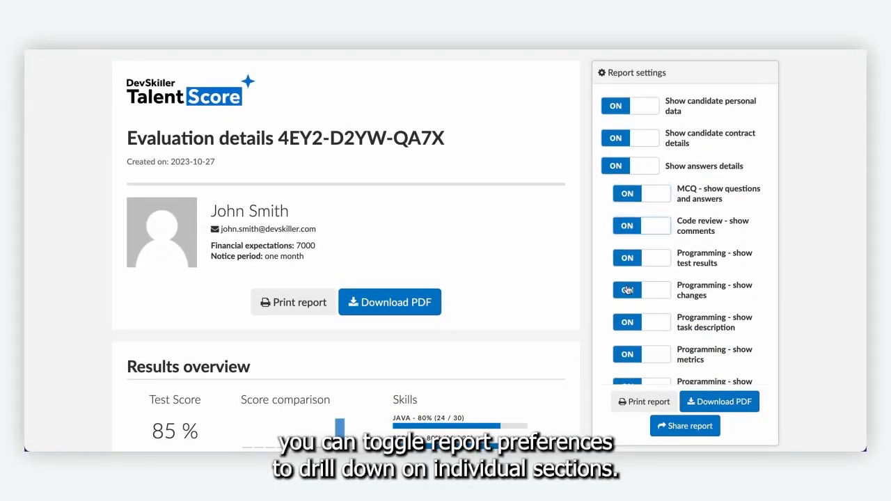
{"action": "left_click", "coordinate": [640, 290]}
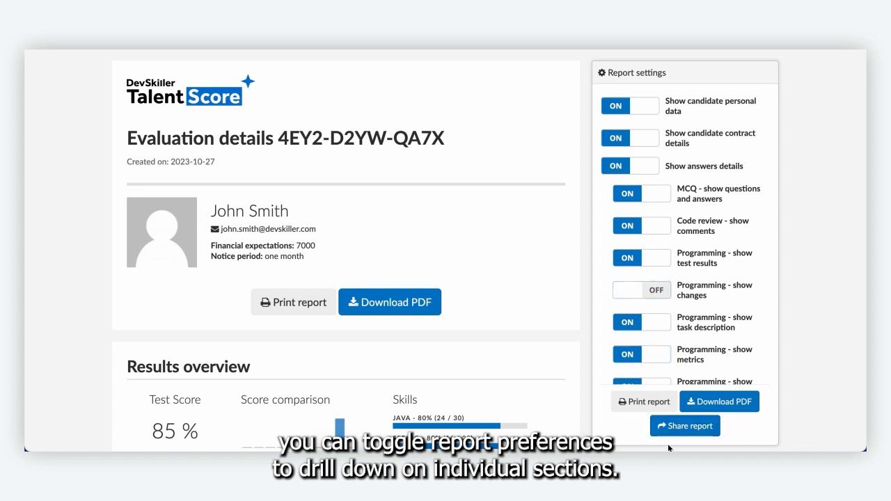
- Generate a unique share link, copy its URL, and return to the profile
{"action": "left_click", "coordinate": [685, 425]}
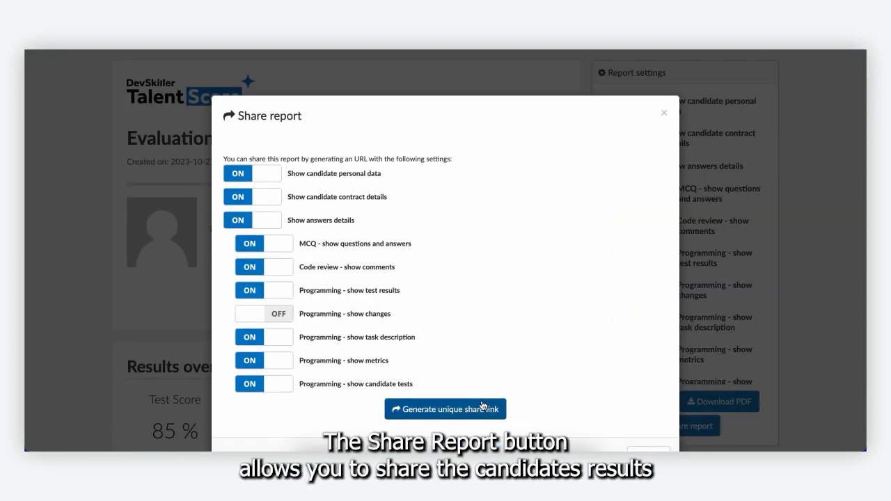
{"action": "left_click", "coordinate": [445, 409]}
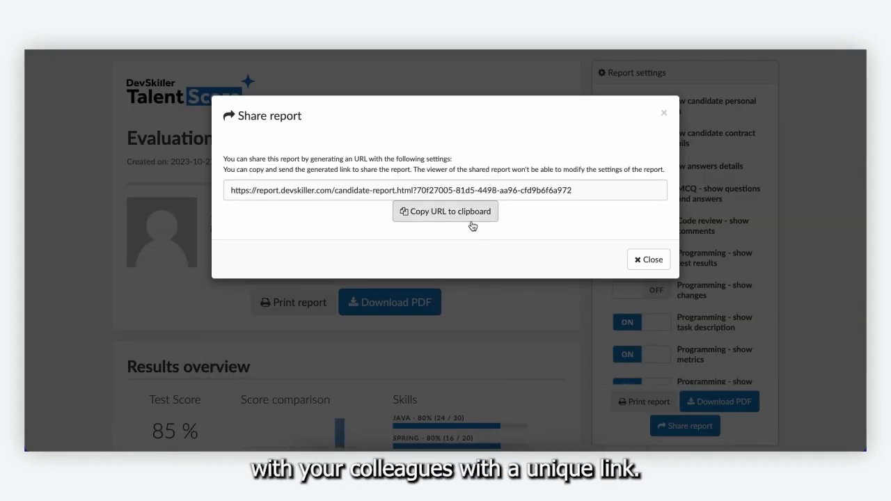
{"action": "left_click", "coordinate": [445, 211]}
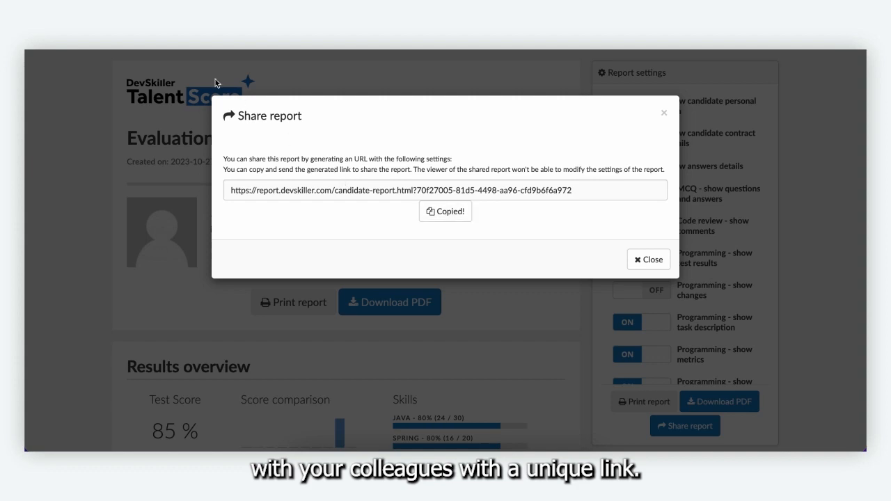
{"action": "left_click", "coordinate": [648, 259]}
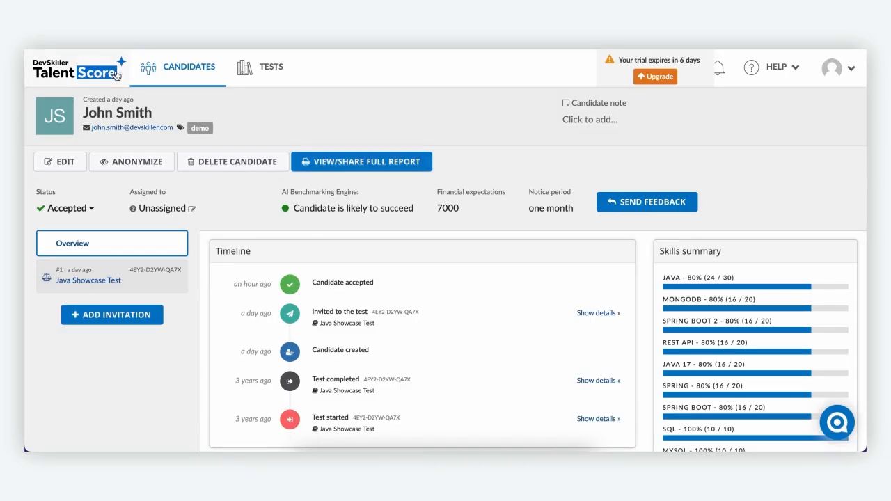
- Go back to the candidates list and open the support chat from HELP
{"action": "left_click", "coordinate": [189, 67]}
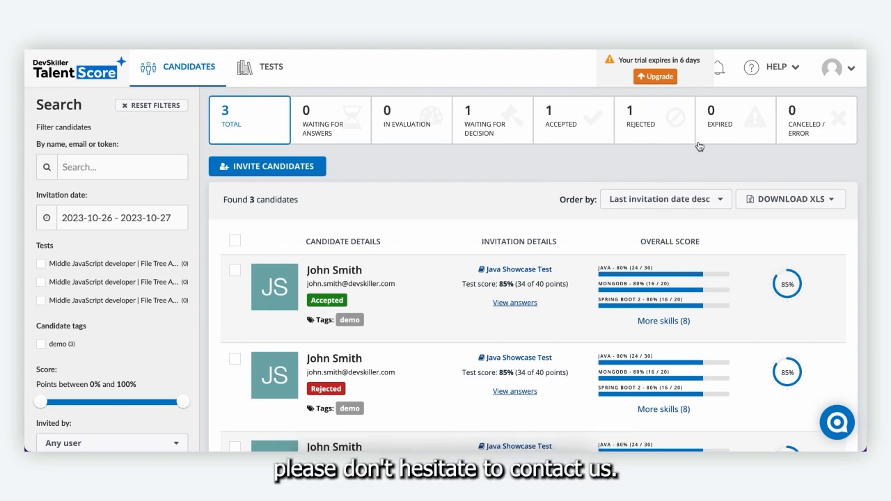
{"action": "left_click", "coordinate": [777, 67]}
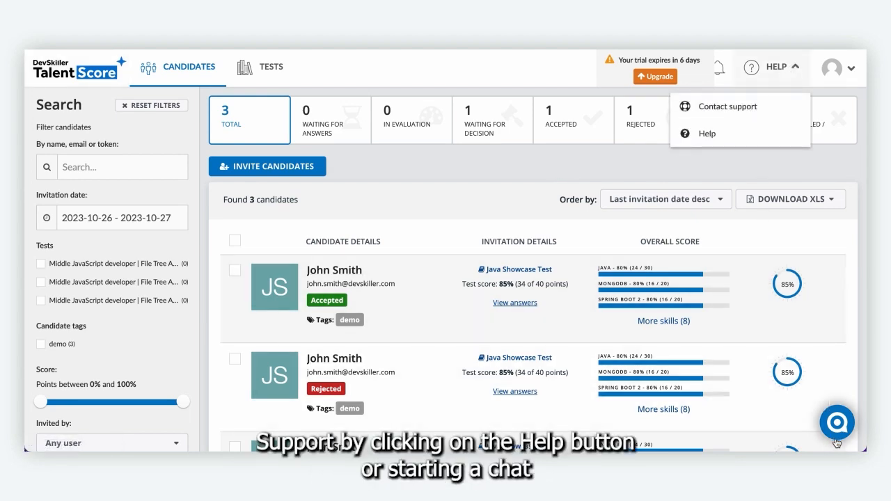
{"action": "left_click", "coordinate": [836, 422]}
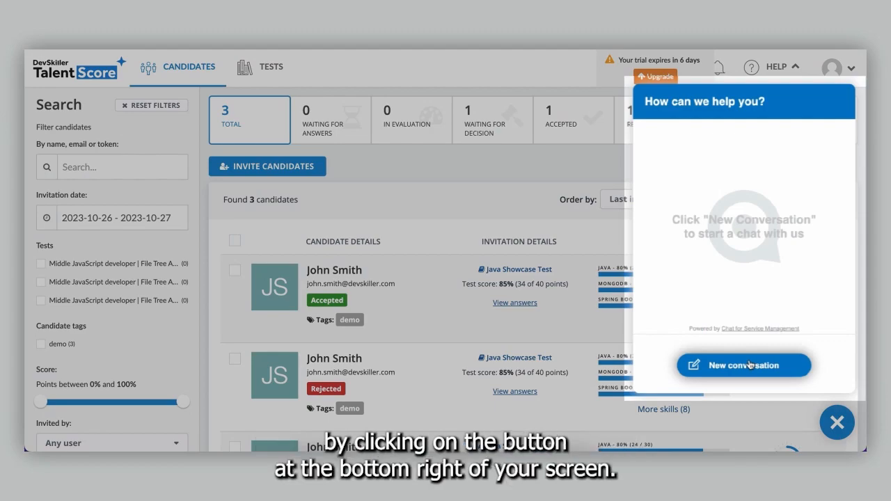